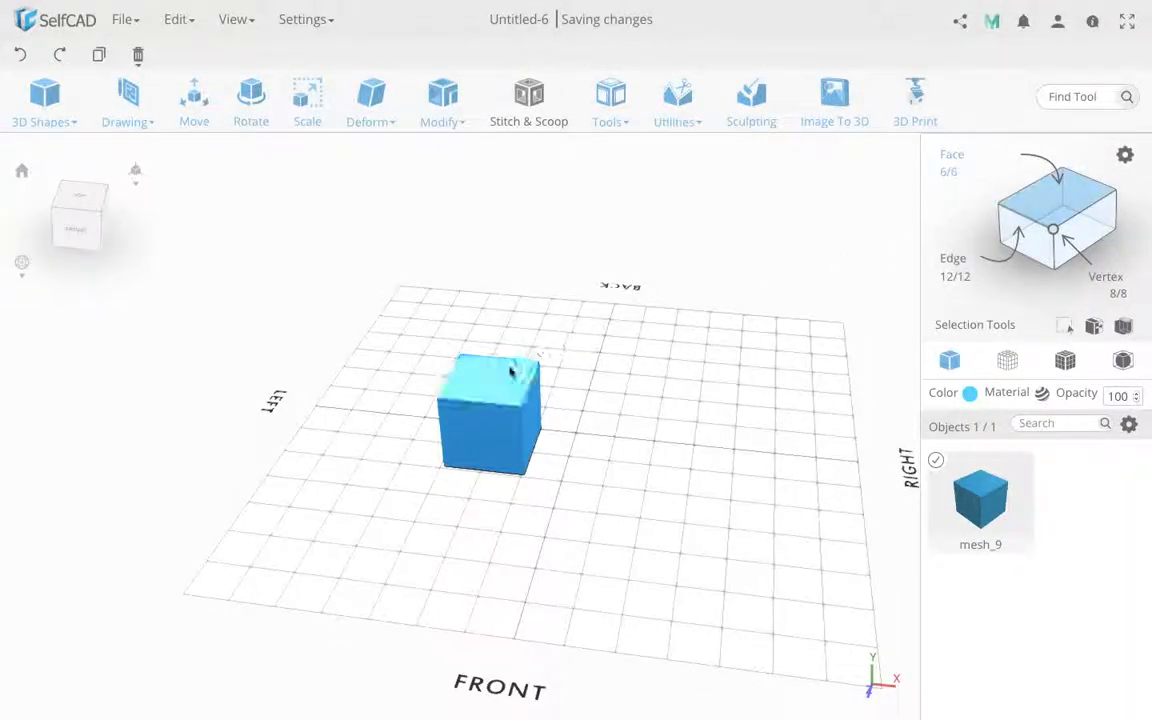
# Select the cube's top face and start an Extrusion on it
pyautogui.click(500, 376)
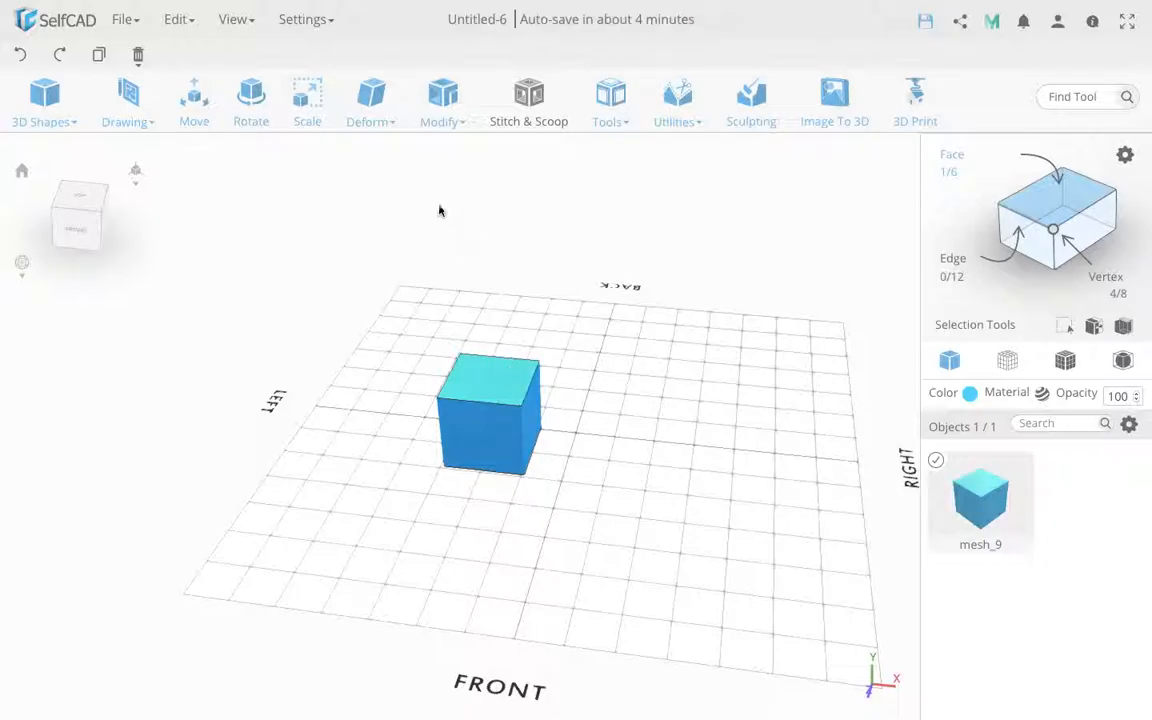
pyautogui.click(442, 96)
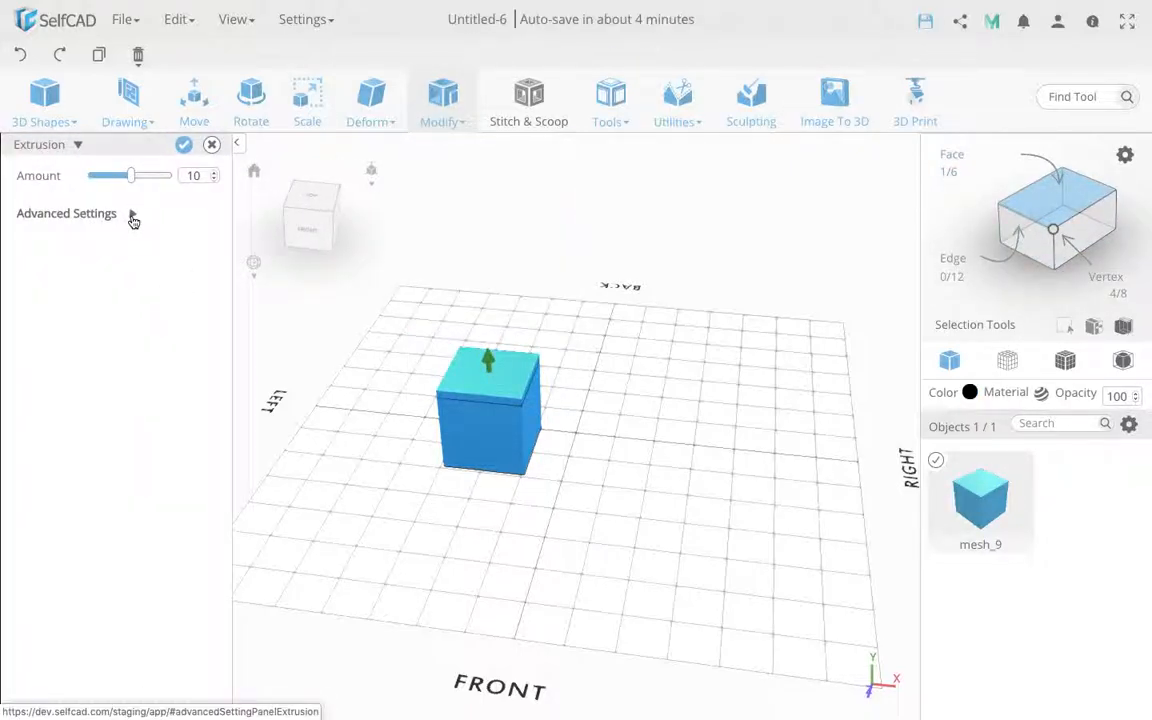
# Apply the extrusion with a Rotate step of Z 9 repeated 10 times, forming a curved column
pyautogui.click(66, 212)
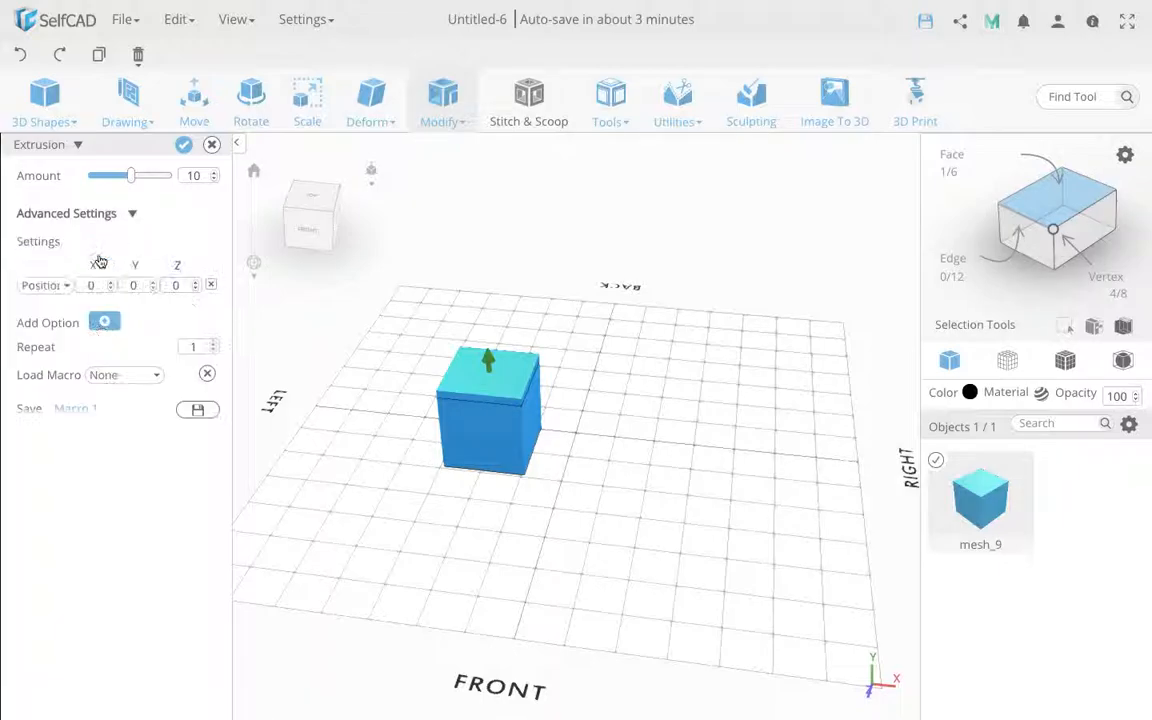
pyautogui.click(44, 284)
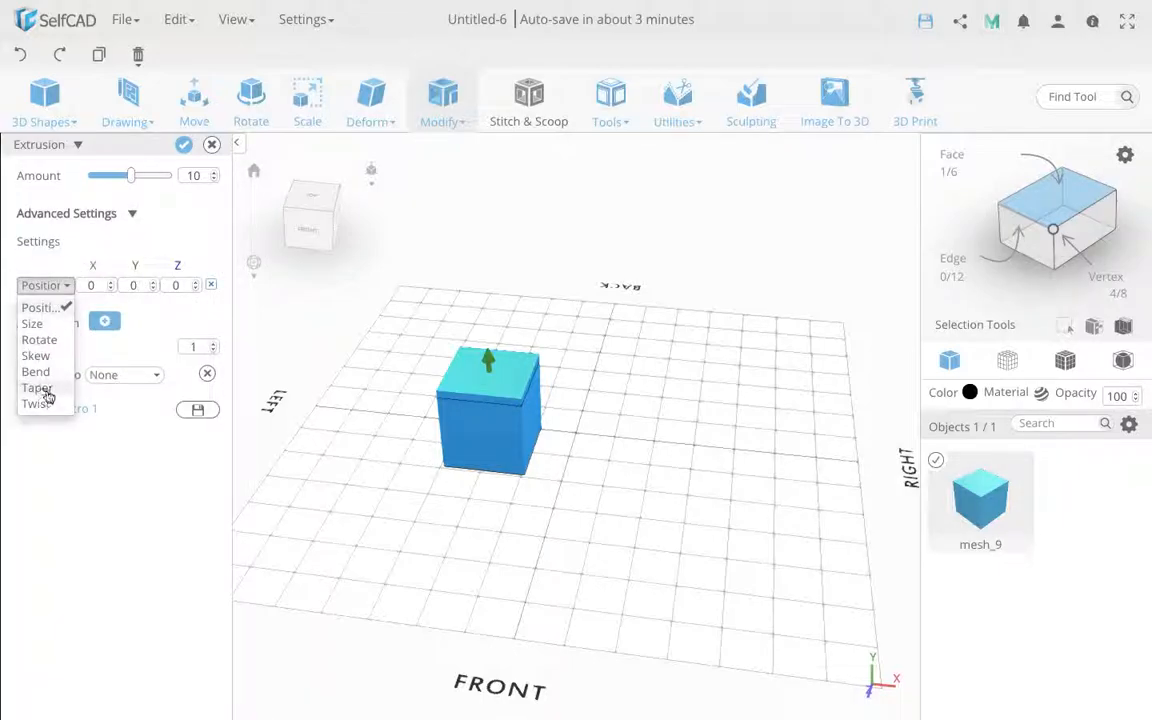
pyautogui.click(40, 340)
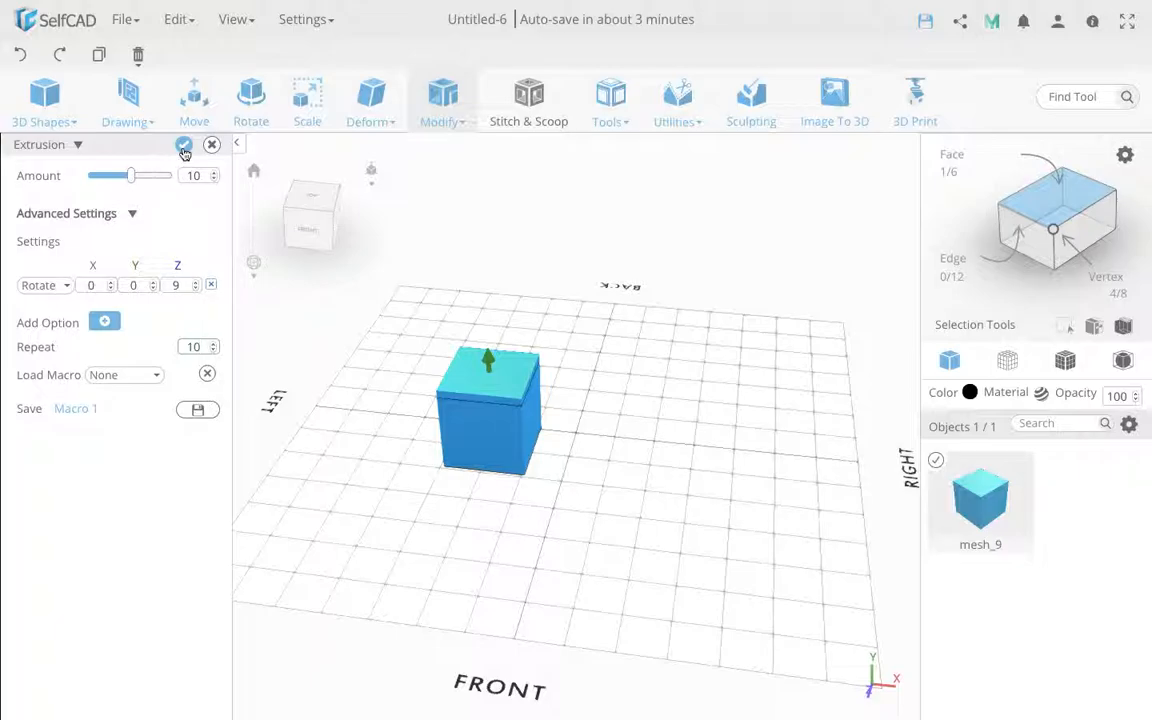
pyautogui.click(184, 144)
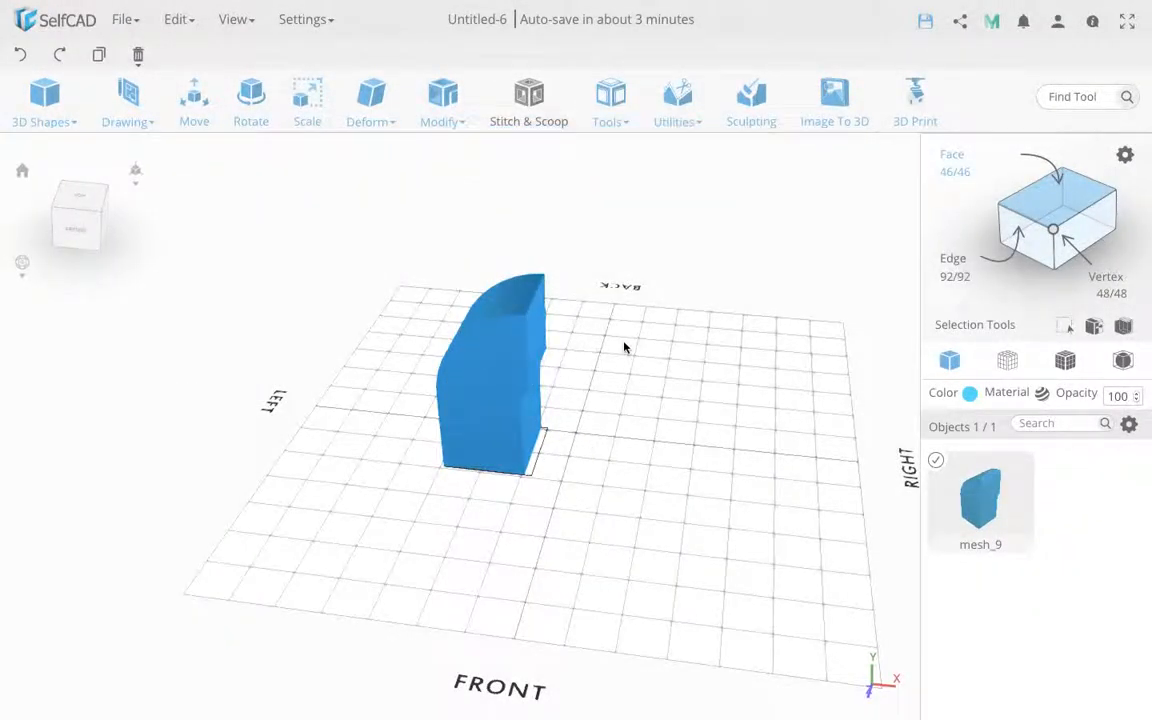
pyautogui.moveTo(638, 334)
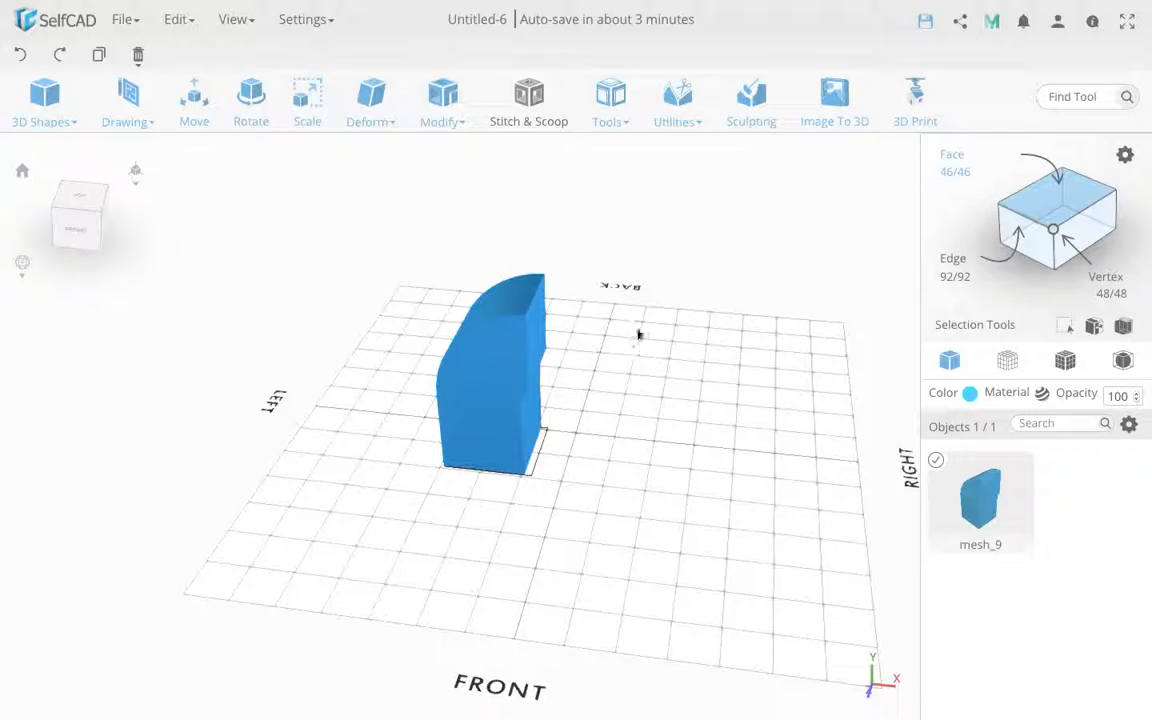
# Try an in-place Mirror from Utilities, undo it, and bring up Copy Offsets instead
pyautogui.click(676, 100)
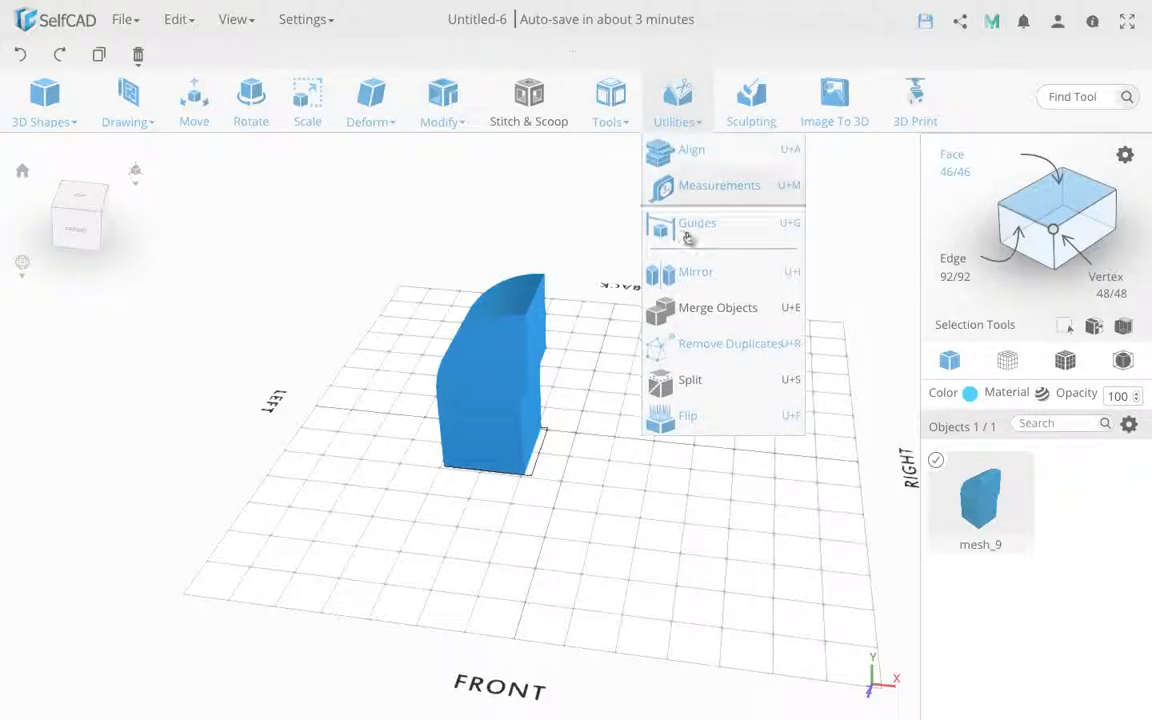
pyautogui.click(632, 336)
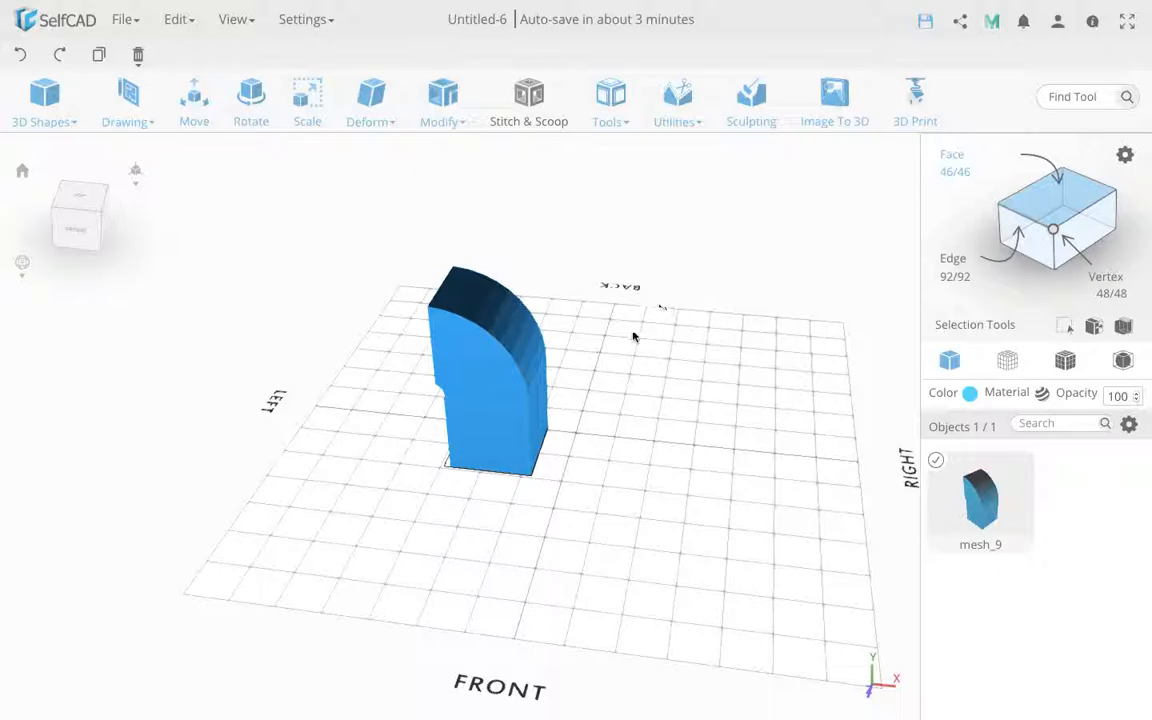
pyautogui.click(676, 100)
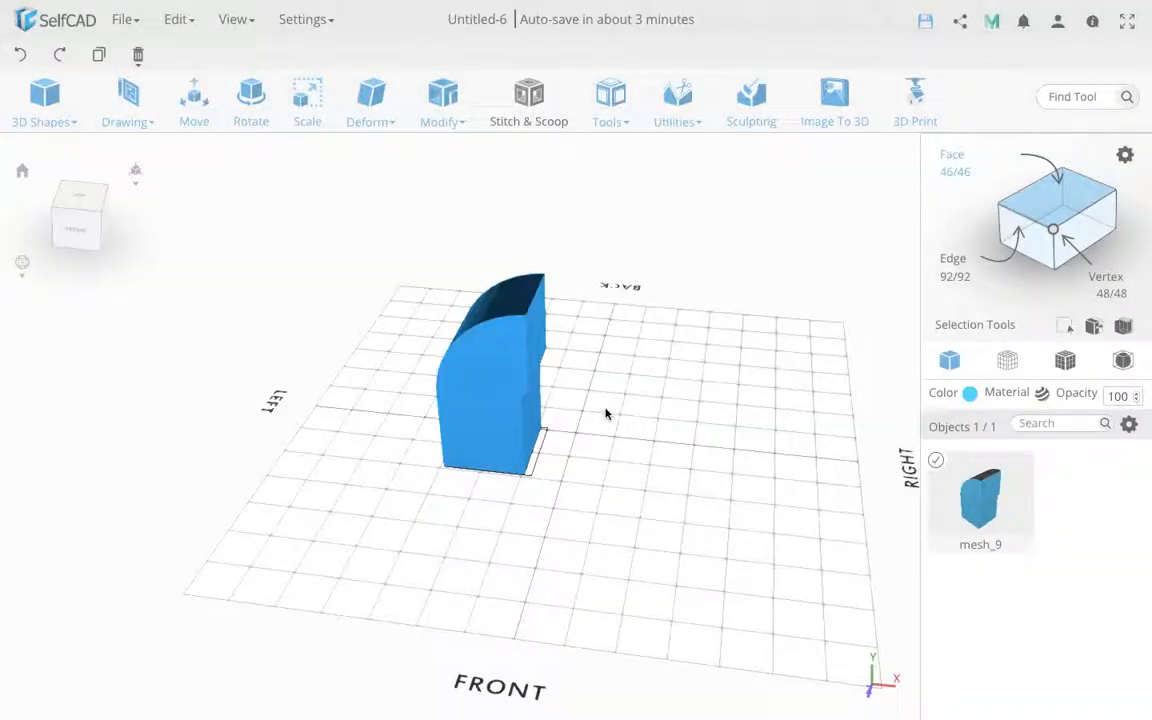
pyautogui.click(440, 100)
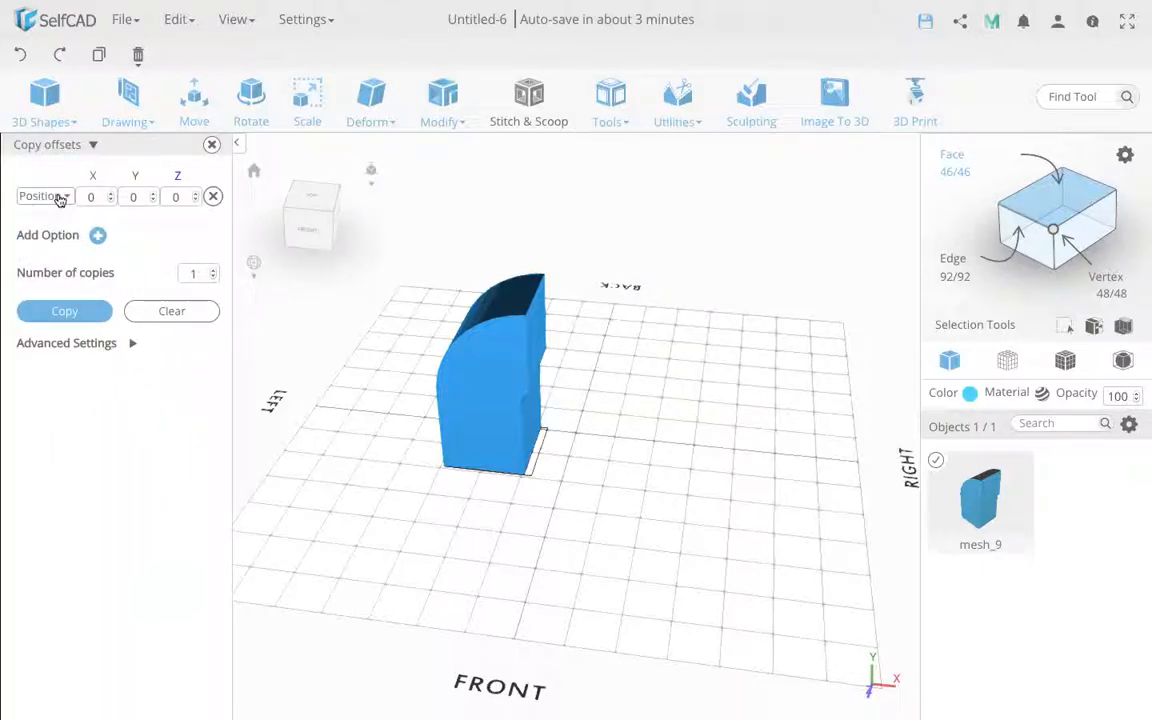
# Create one Mirror copy of the column along the Z axis so the halves face each other
pyautogui.click(44, 196)
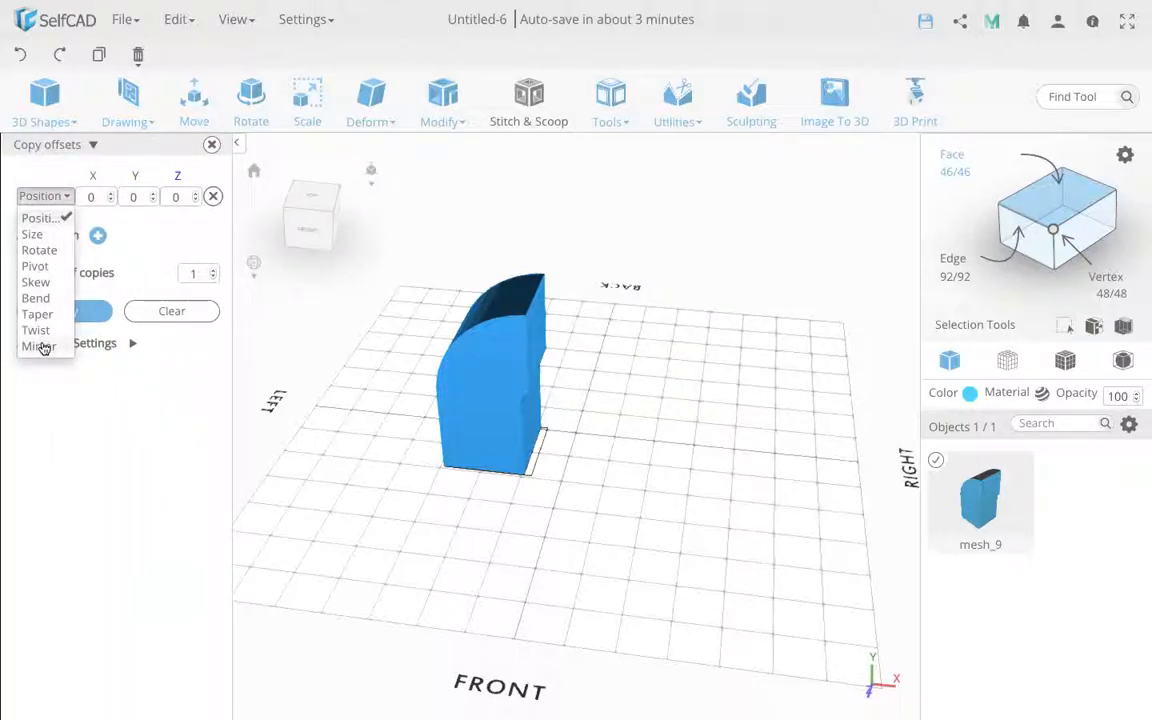
pyautogui.click(36, 344)
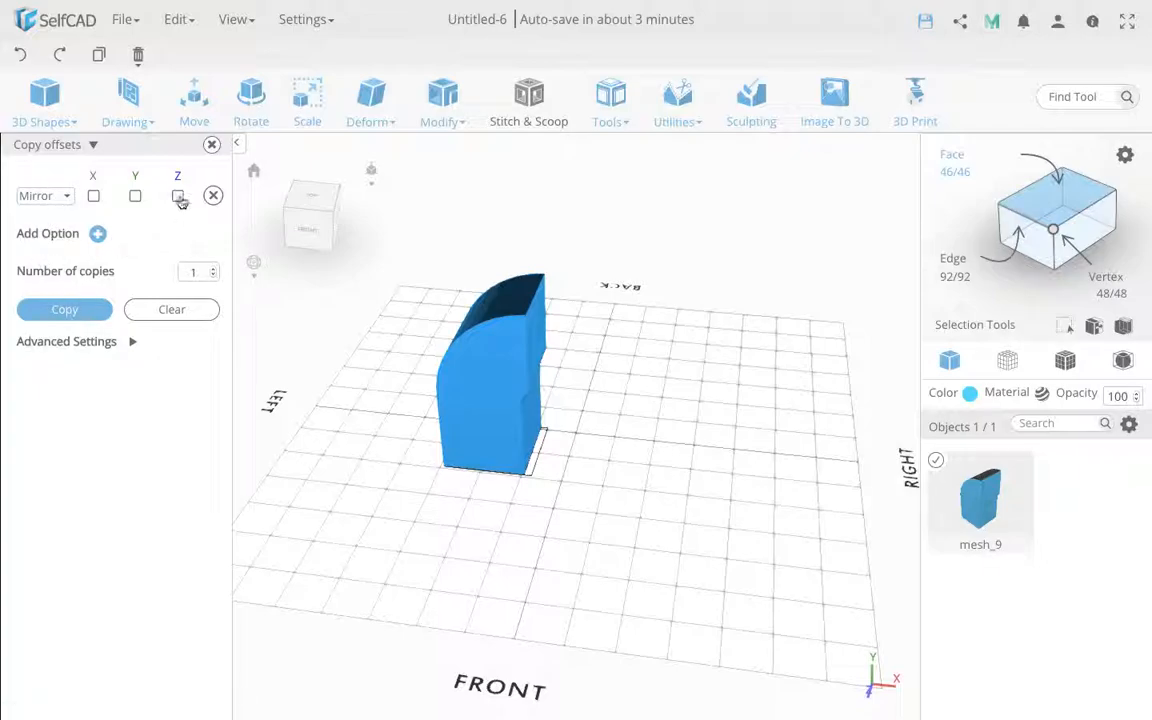
pyautogui.click(176, 196)
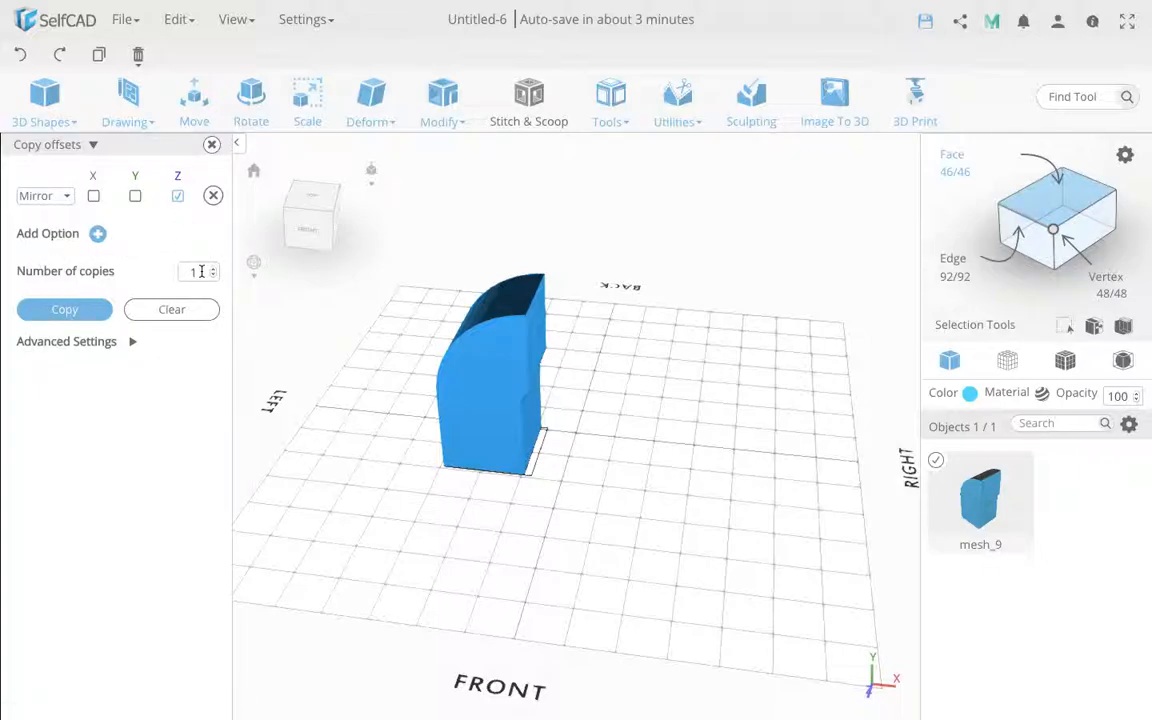
pyautogui.click(64, 308)
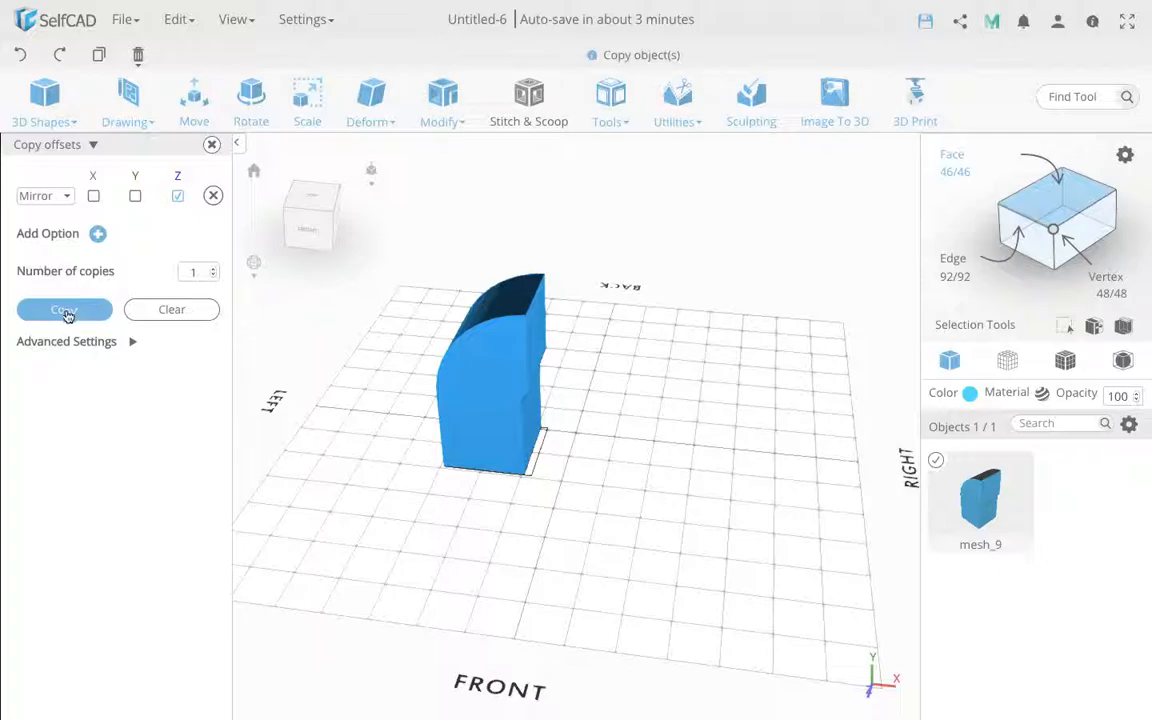
pyautogui.click(64, 308)
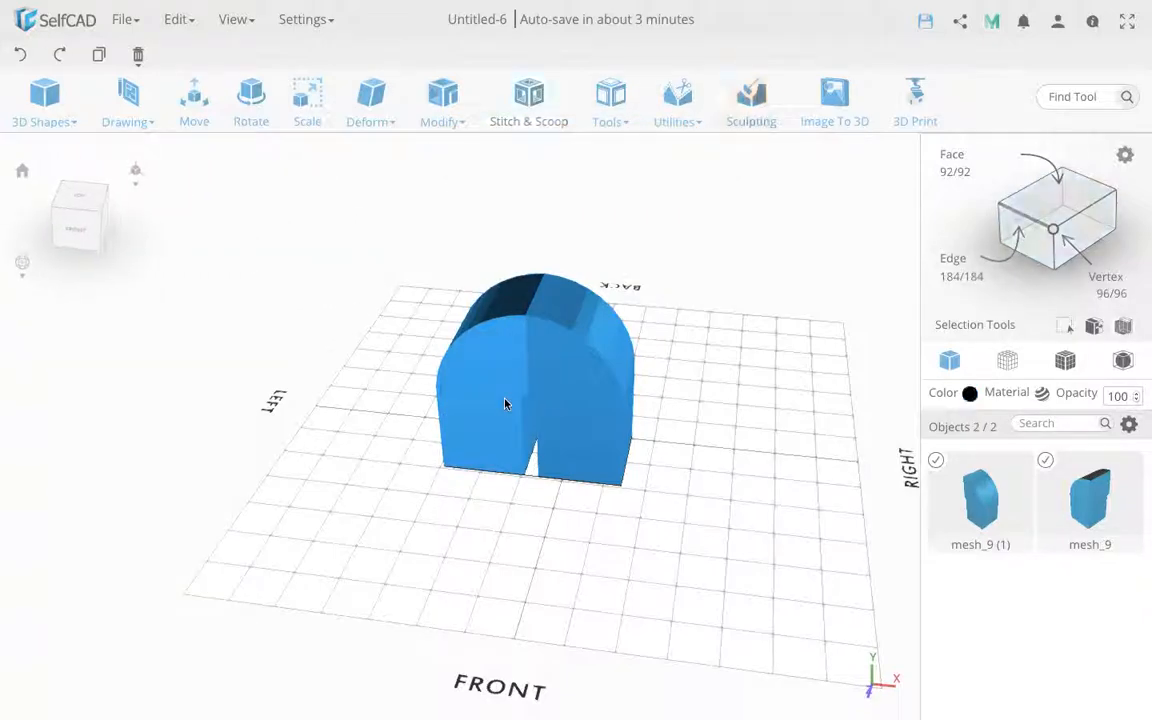
pyautogui.moveTo(704, 200)
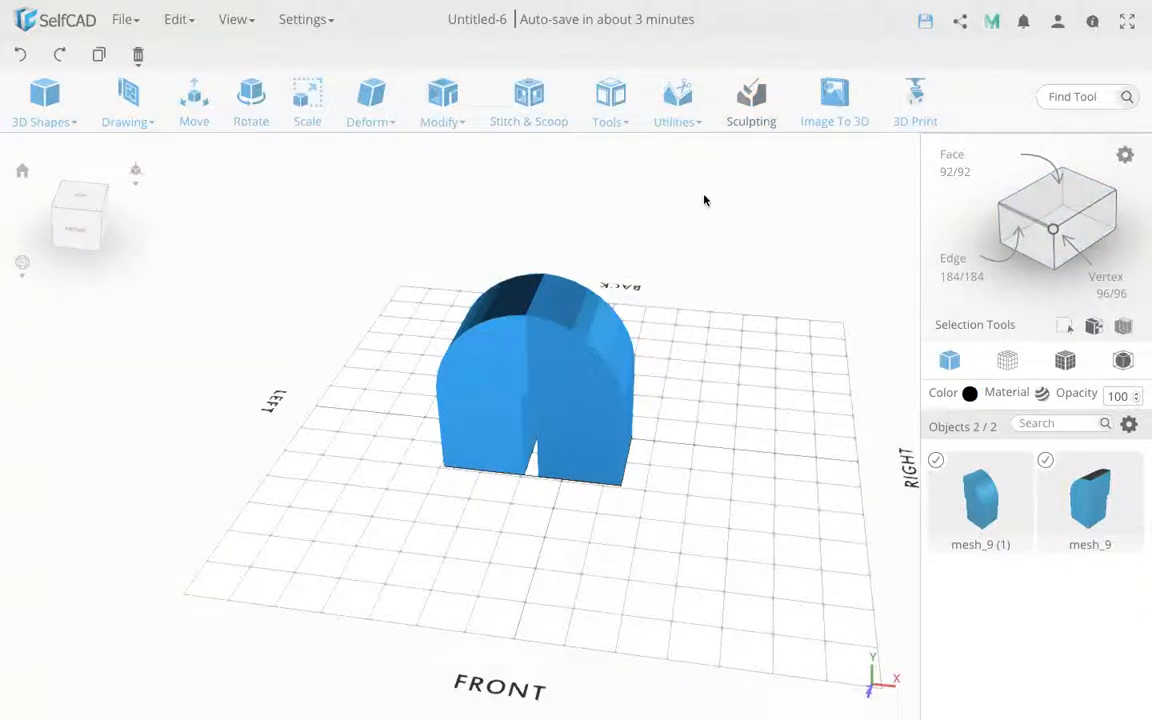
# Merge both selected halves into a single arch-shaped object via Merge Objects
pyautogui.click(676, 100)
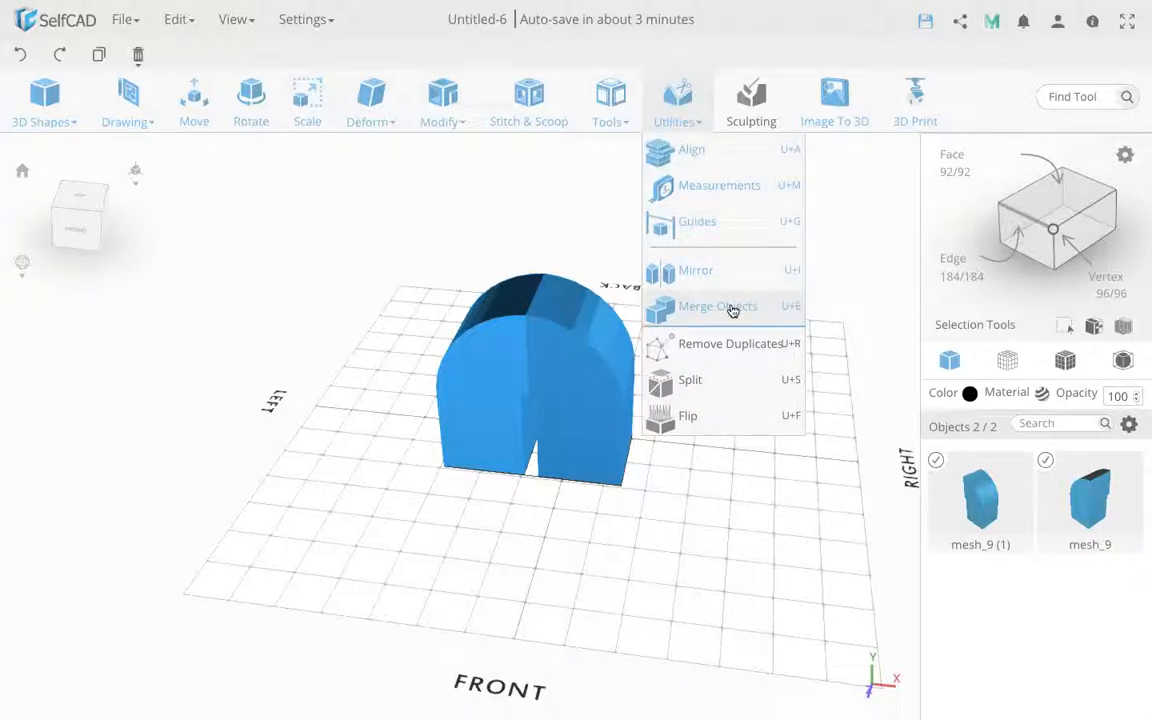
pyautogui.click(716, 306)
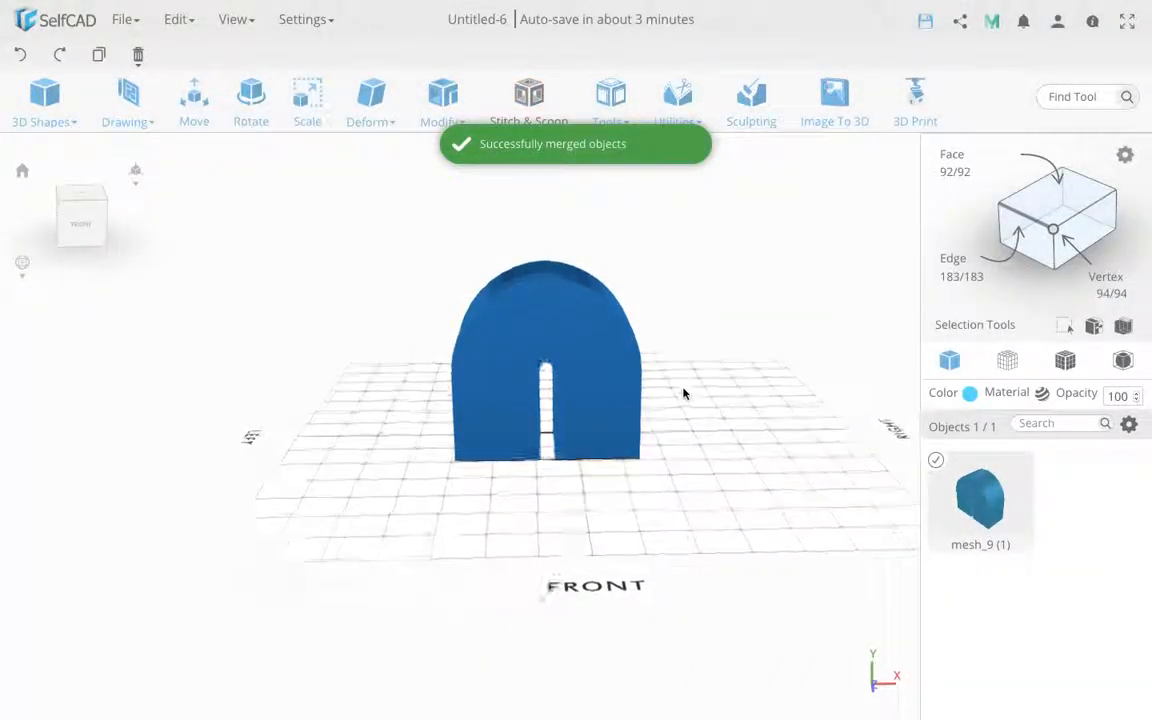